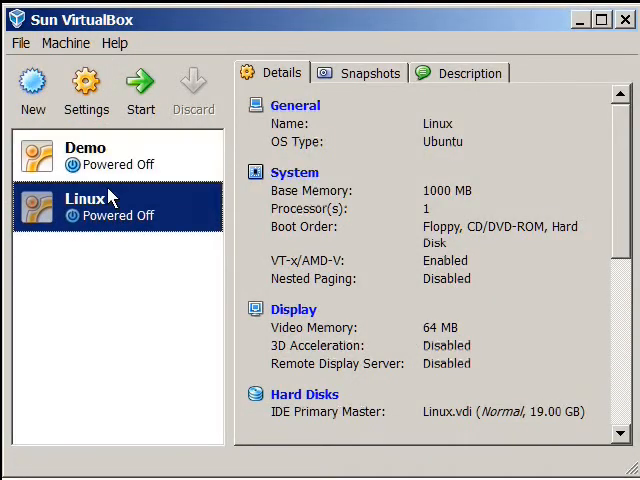
# Select the Demo virtual machine in the VirtualBox machine list
pyautogui.click(84, 156)
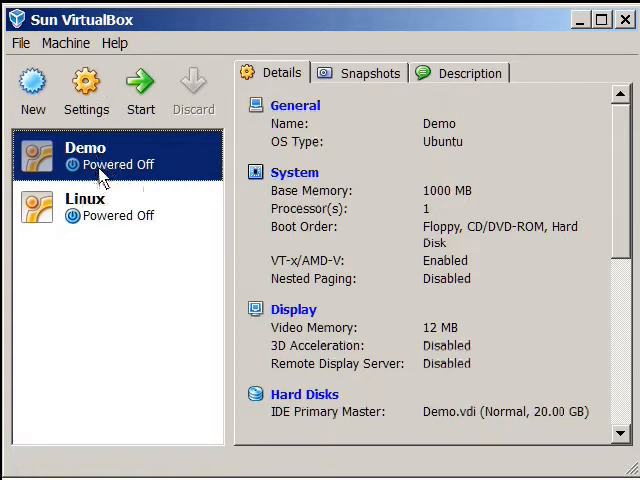
pyautogui.moveTo(110, 198)
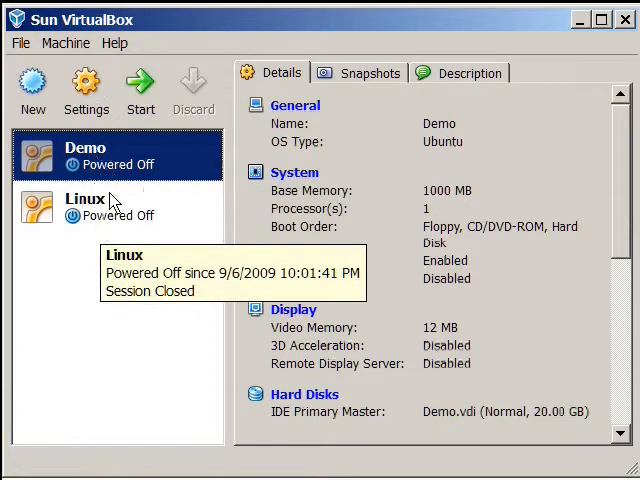
pyautogui.moveTo(84, 156)
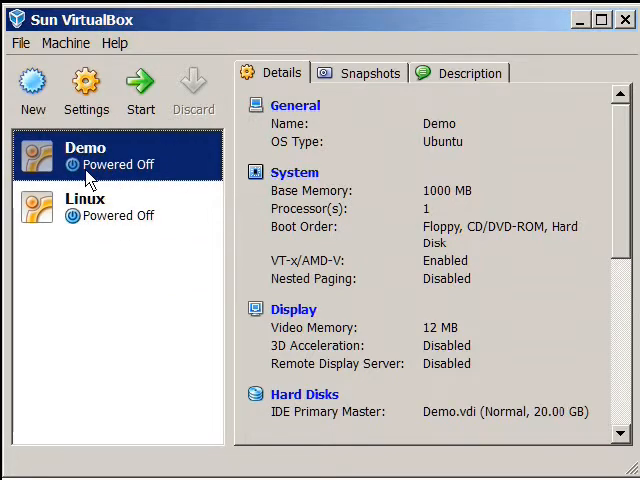
pyautogui.moveTo(76, 136)
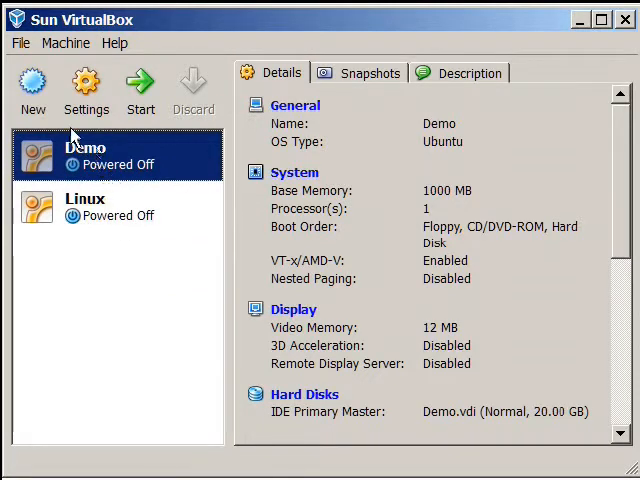
pyautogui.moveTo(140, 90)
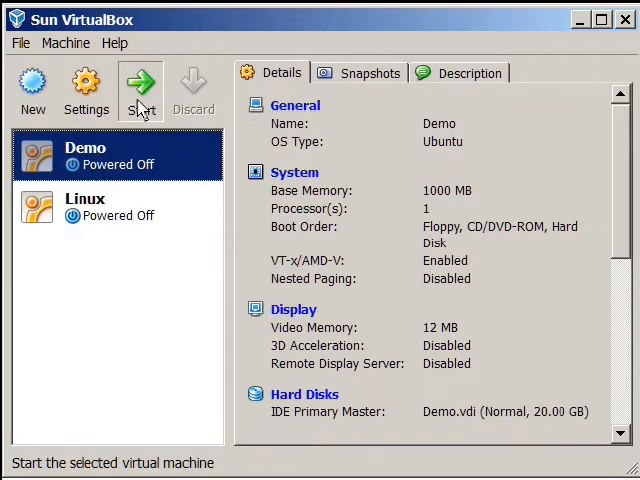
# Start the Demo machine, booting from CD/DVD-ROM Host Drive E: in the First Run Wizard
pyautogui.click(140, 84)
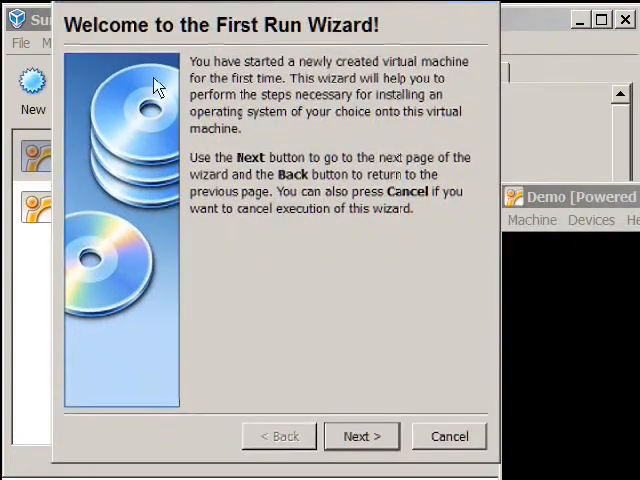
pyautogui.moveTo(280, 258)
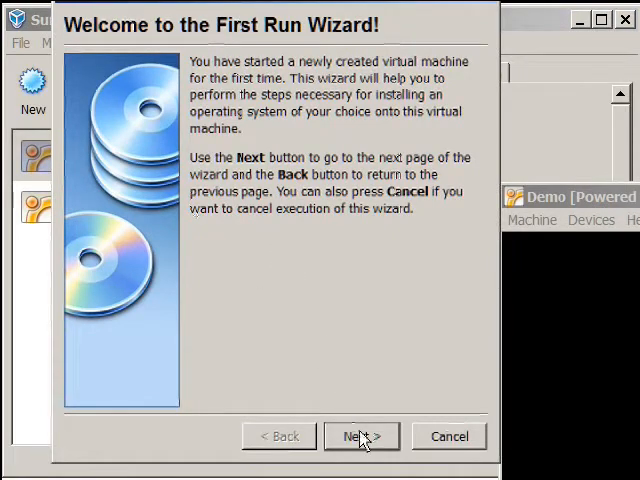
pyautogui.click(360, 436)
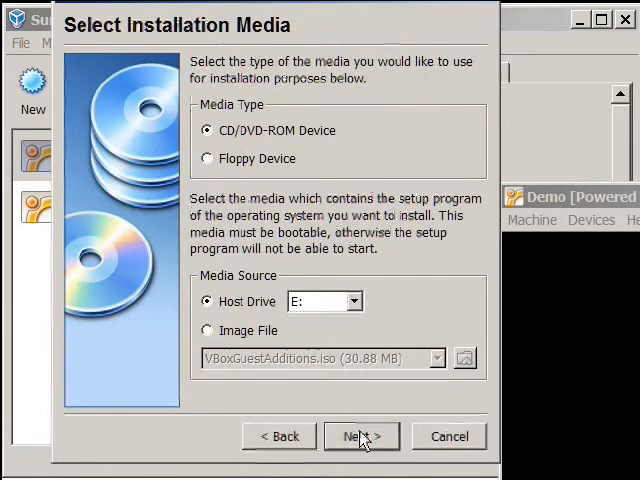
pyautogui.moveTo(276, 176)
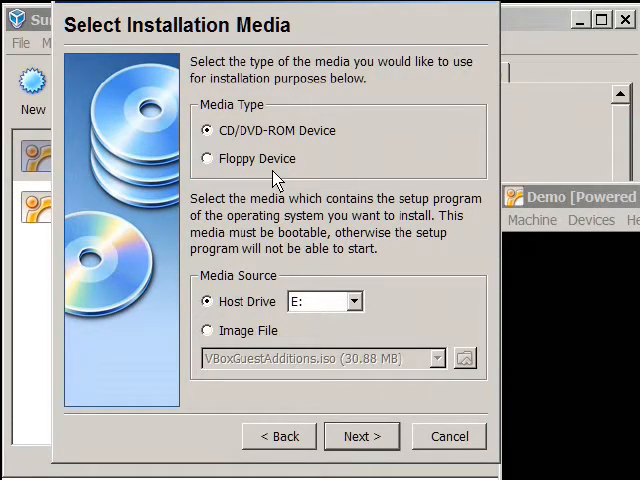
pyautogui.moveTo(312, 284)
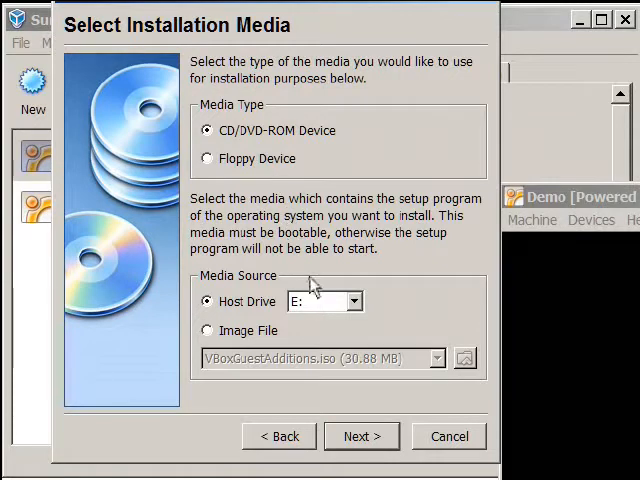
pyautogui.moveTo(350, 22)
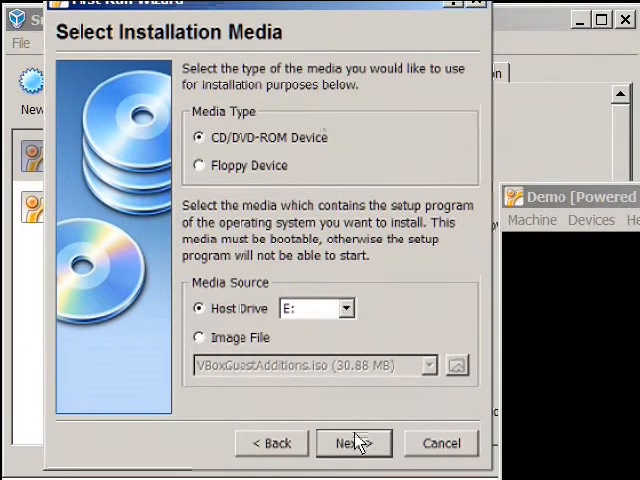
pyautogui.click(352, 444)
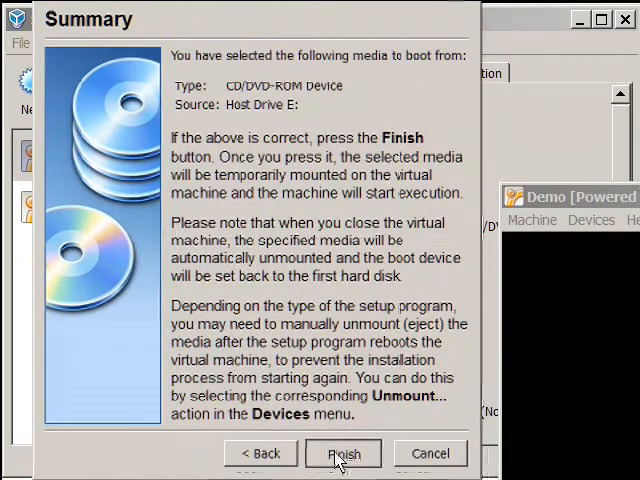
pyautogui.click(342, 452)
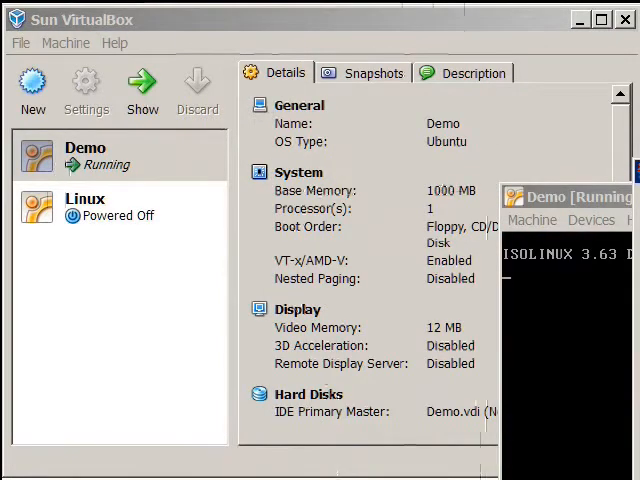
# Focus the Demo VM window while the Ubuntu installer boots to its Welcome page
pyautogui.click(564, 196)
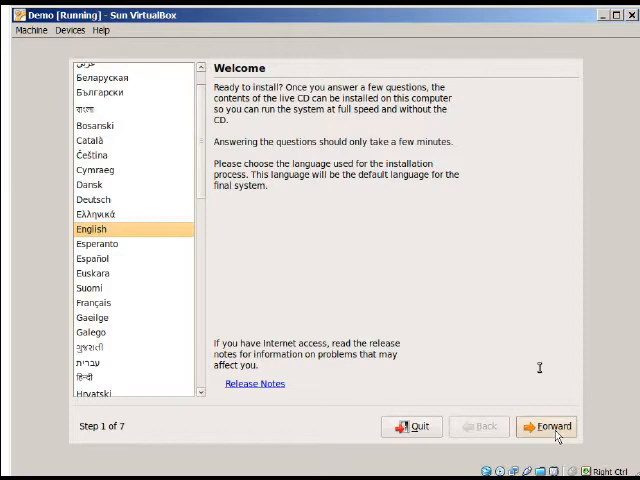
pyautogui.moveTo(584, 448)
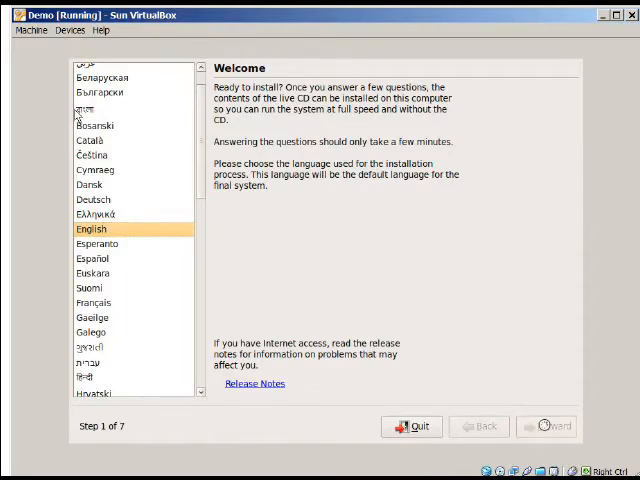
# Accept English, the New York time zone and USA keyboard layout, reaching Prepare disk space
pyautogui.click(546, 426)
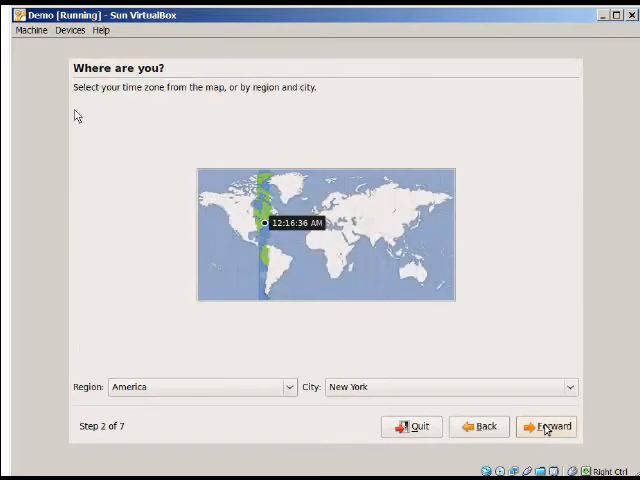
pyautogui.moveTo(476, 108)
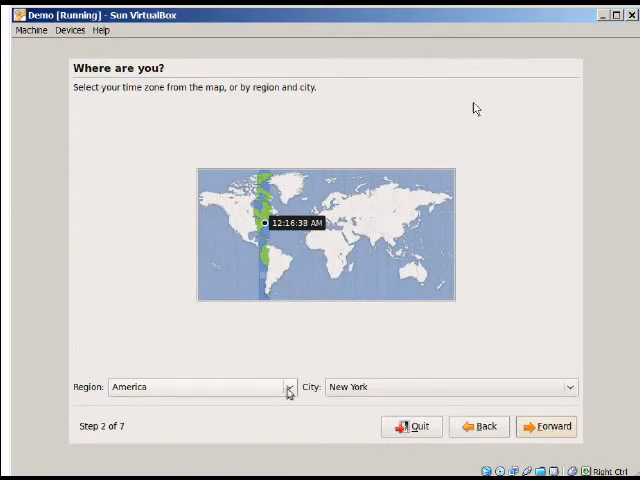
pyautogui.moveTo(504, 302)
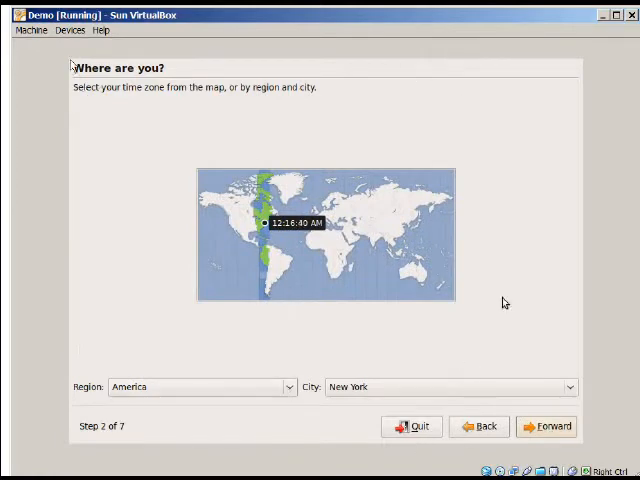
pyautogui.click(548, 426)
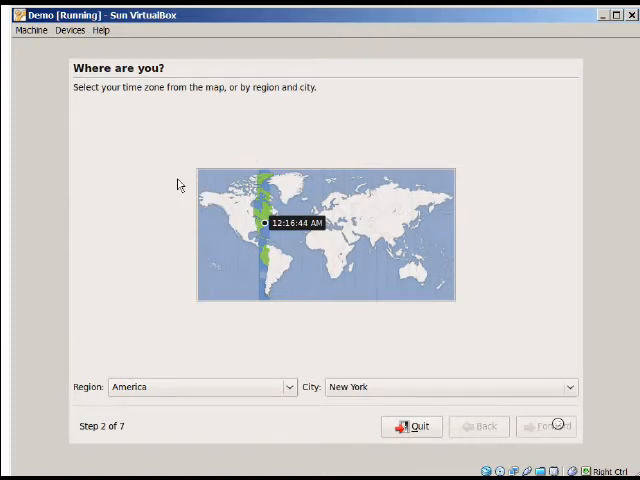
pyautogui.click(548, 426)
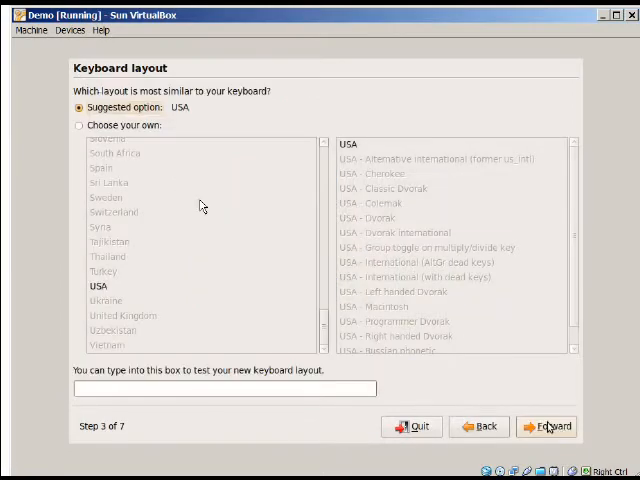
pyautogui.click(548, 426)
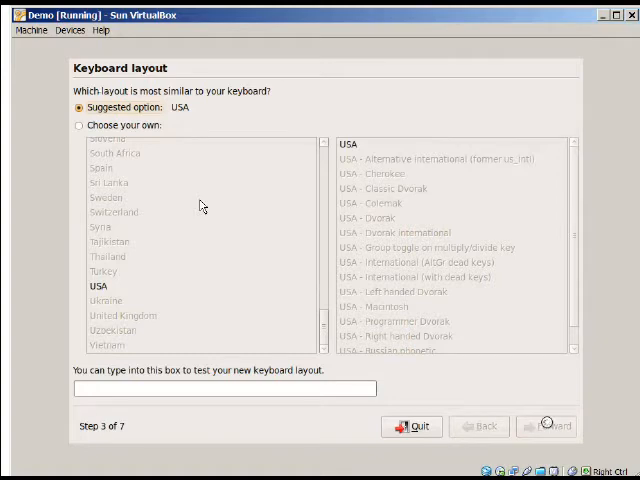
pyautogui.click(546, 426)
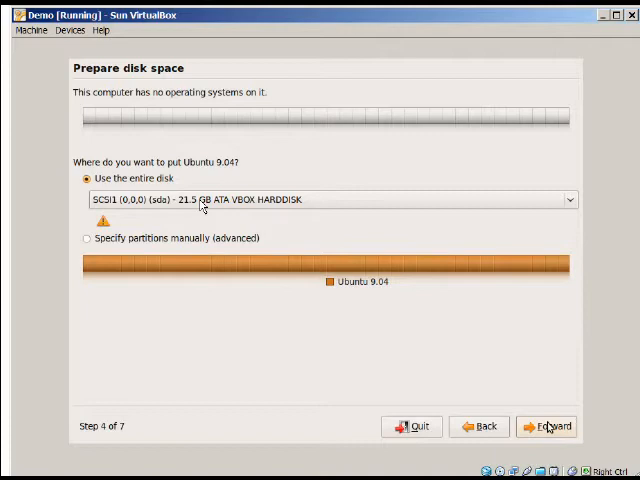
pyautogui.moveTo(478, 292)
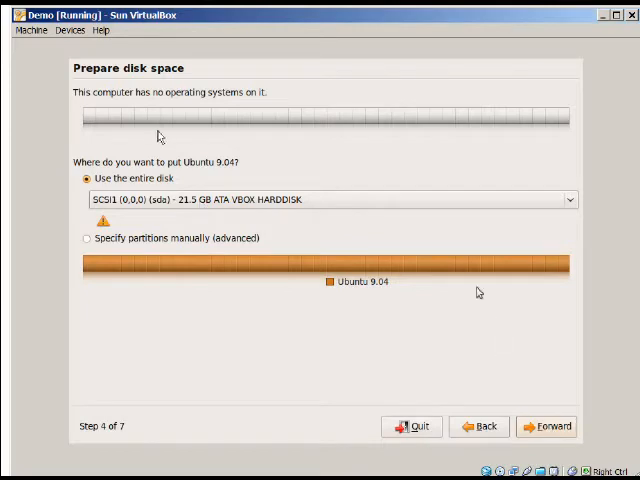
pyautogui.moveTo(514, 376)
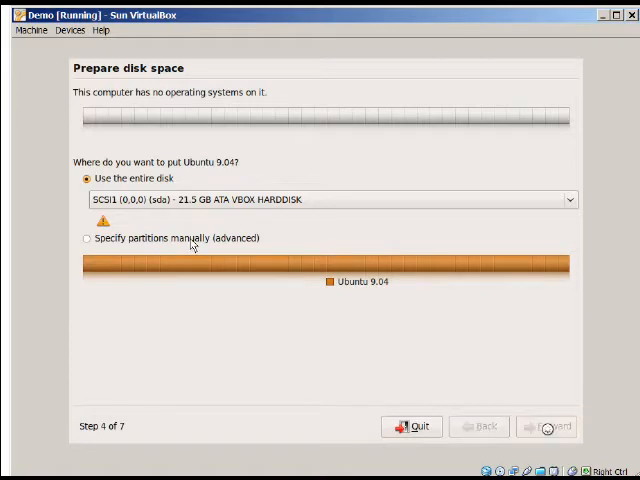
# Use the entire disk, then enter name Demo, login demo, a password and computer name demo-desktop
pyautogui.click(548, 426)
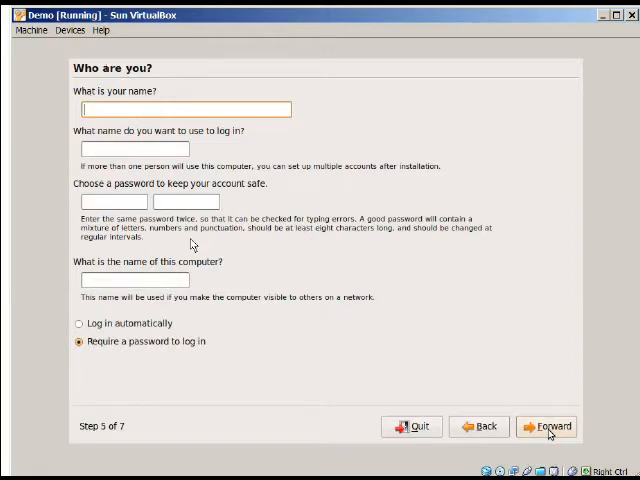
pyautogui.write('Demo')
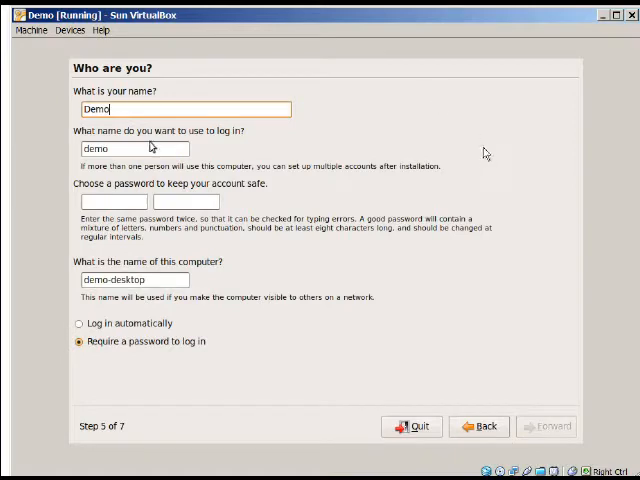
pyautogui.click(112, 200)
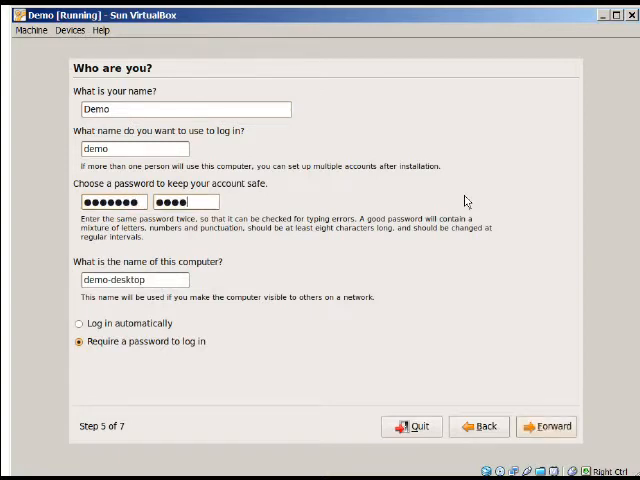
pyautogui.press('BackSpace')
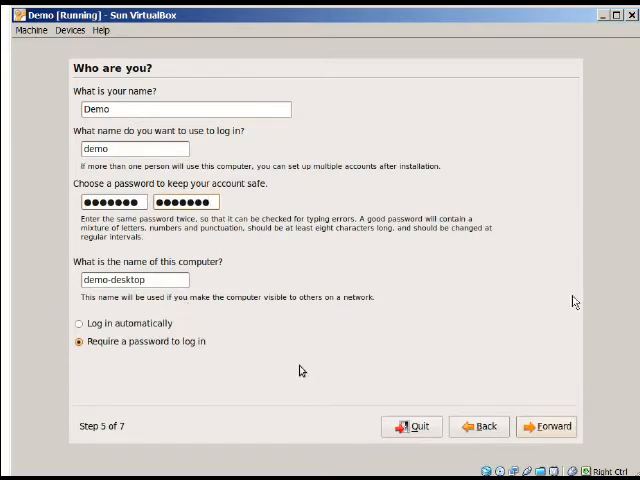
pyautogui.moveTo(508, 286)
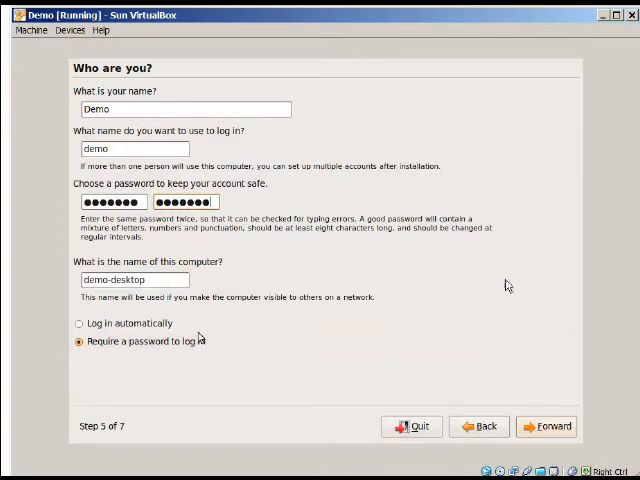
pyautogui.moveTo(204, 348)
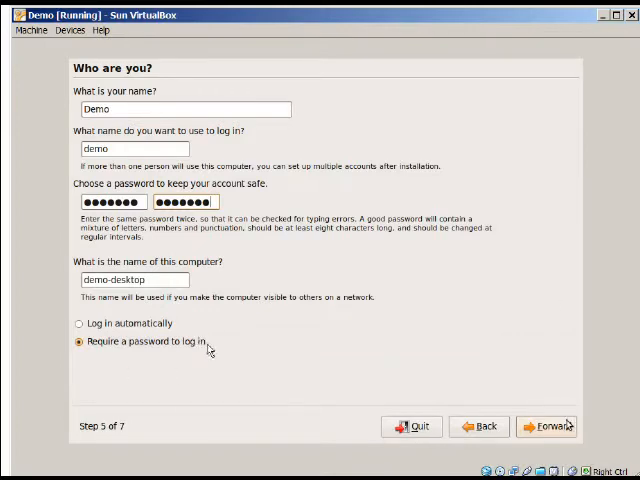
pyautogui.moveTo(210, 352)
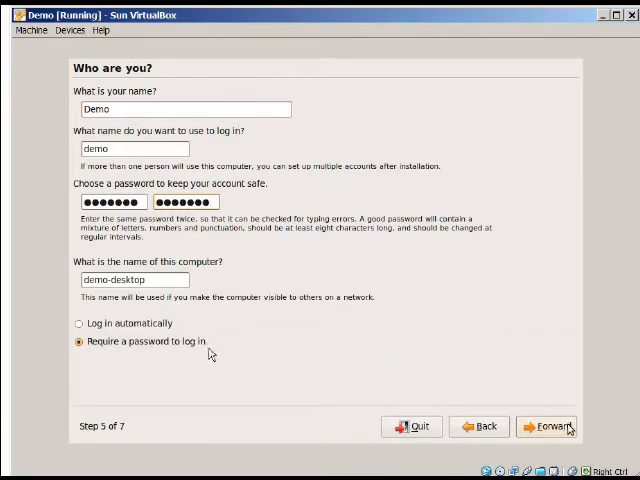
pyautogui.click(548, 426)
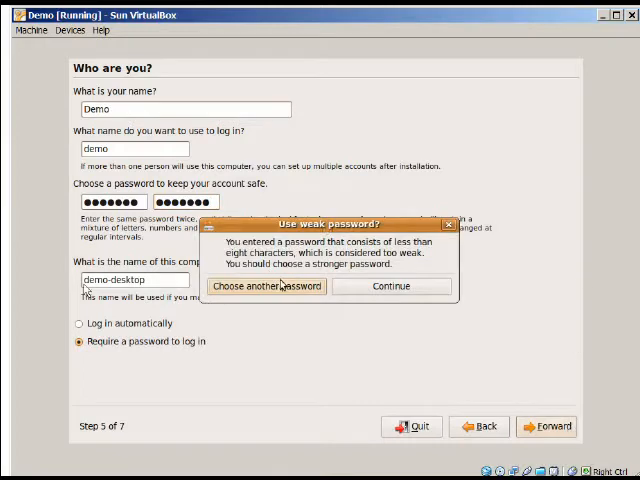
pyautogui.moveTo(148, 286)
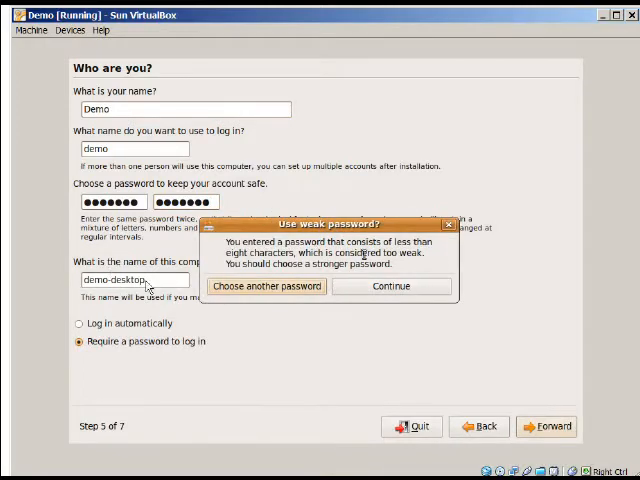
# Accept the weak password and install Ubuntu to the disk until installation completes
pyautogui.click(390, 288)
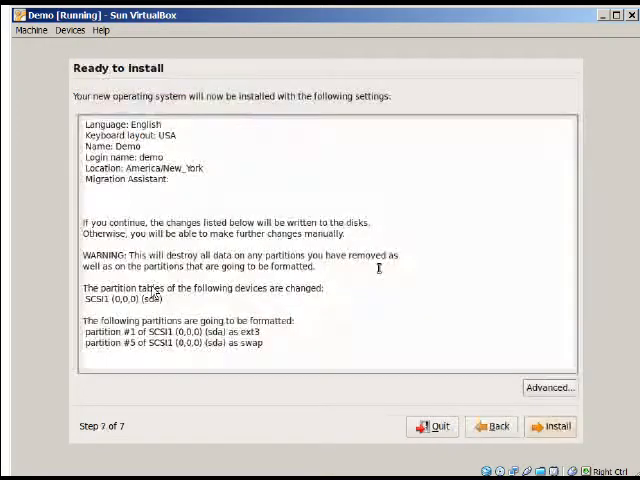
pyautogui.moveTo(564, 300)
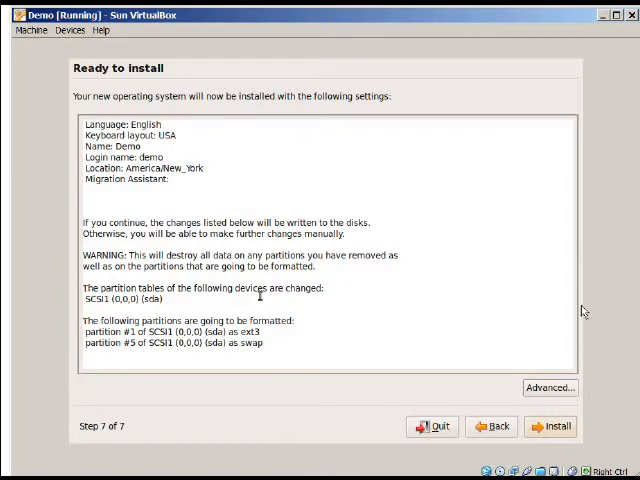
pyautogui.moveTo(244, 384)
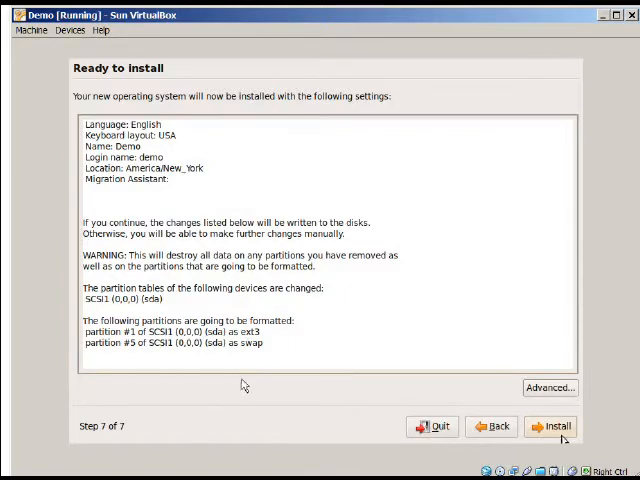
pyautogui.click(550, 426)
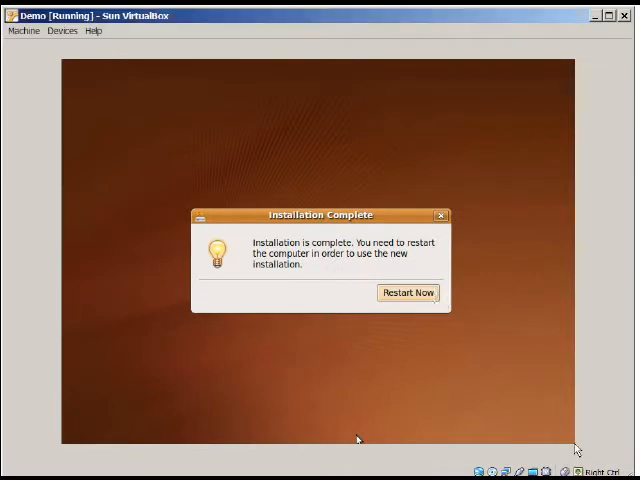
pyautogui.moveTo(568, 84)
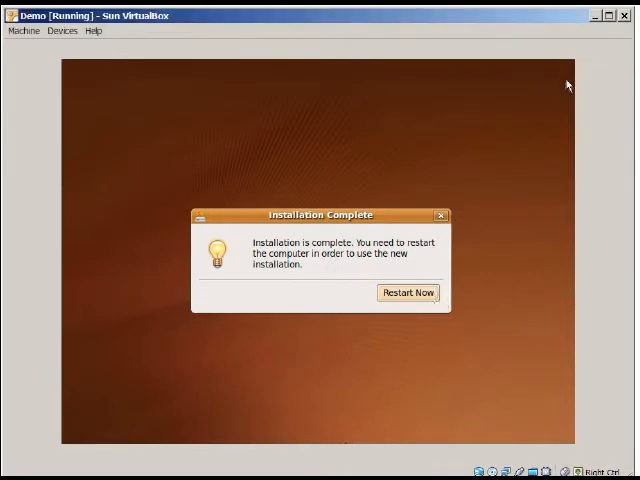
pyautogui.moveTo(408, 292)
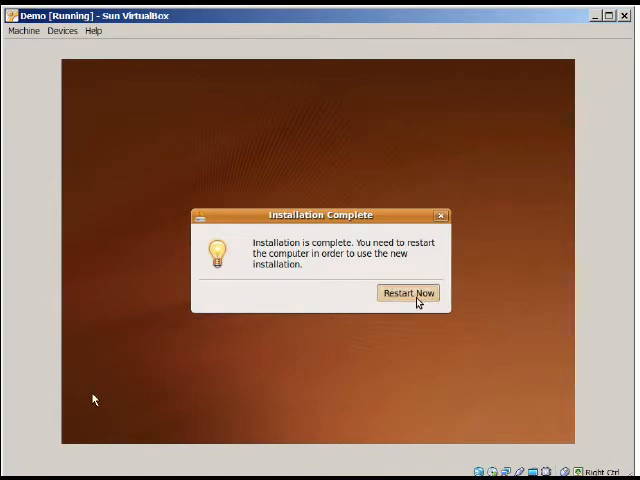
# Restart the guest, start the Demo VM again and log in with the password
pyautogui.click(408, 292)
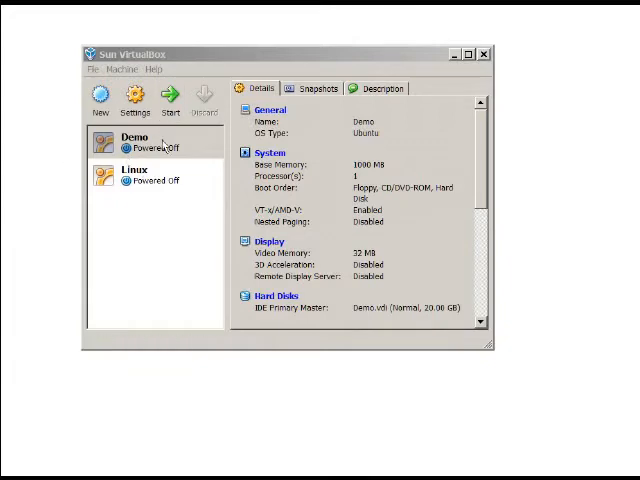
pyautogui.moveTo(170, 100)
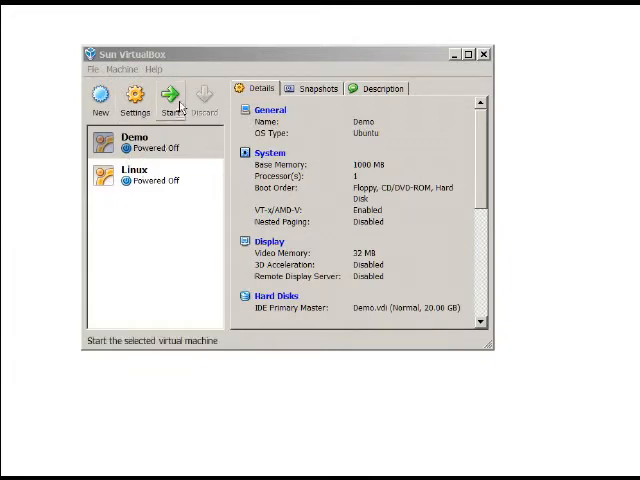
pyautogui.click(172, 96)
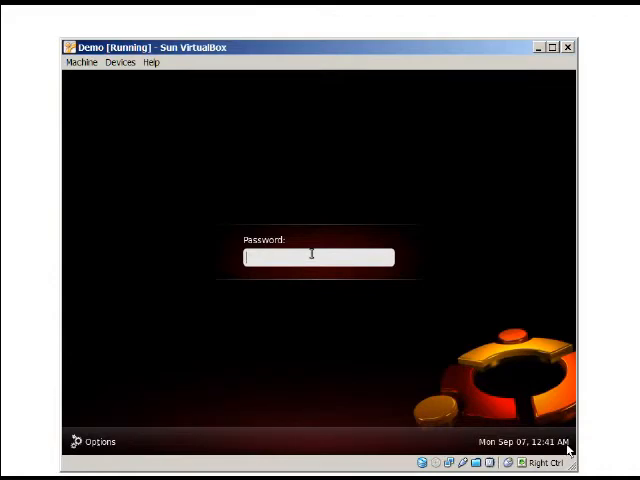
pyautogui.write('••••')
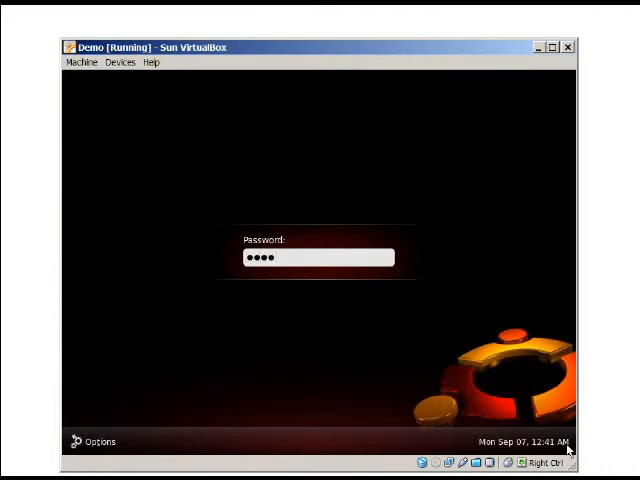
pyautogui.press('Return')
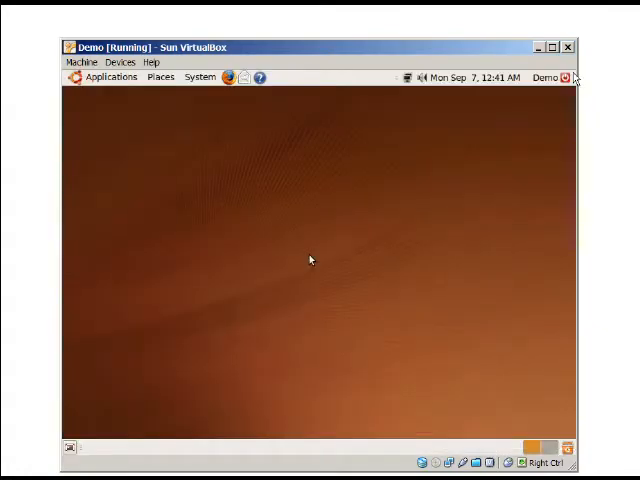
pyautogui.moveTo(496, 344)
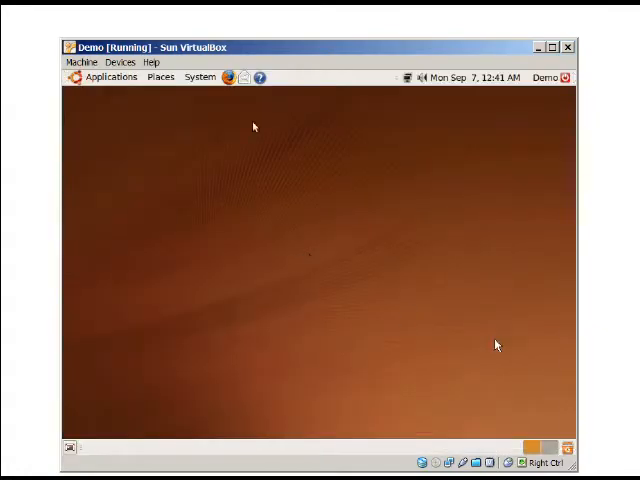
pyautogui.moveTo(360, 300)
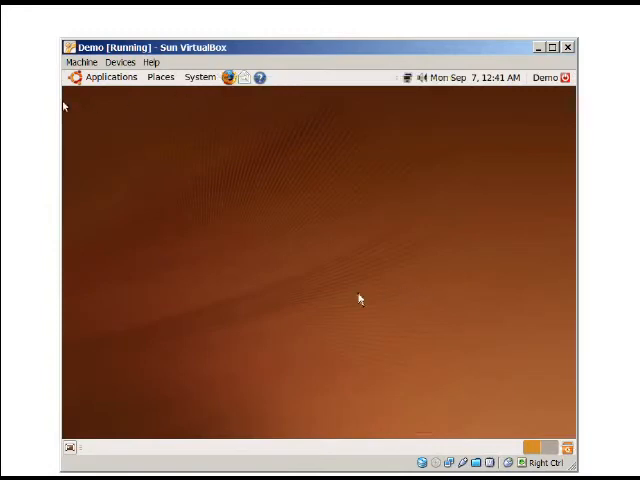
pyautogui.moveTo(278, 250)
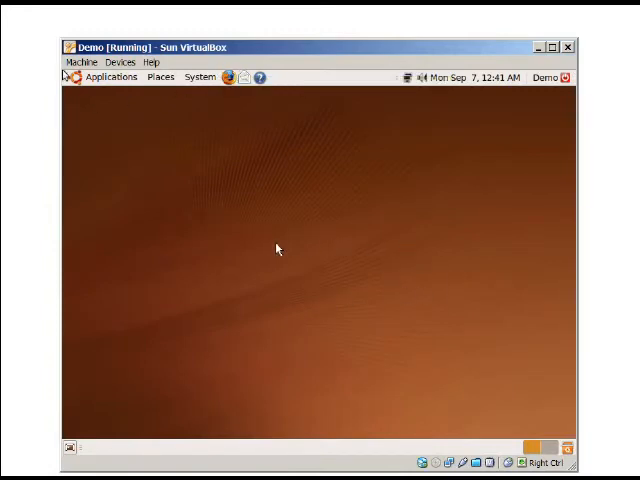
pyautogui.moveTo(268, 270)
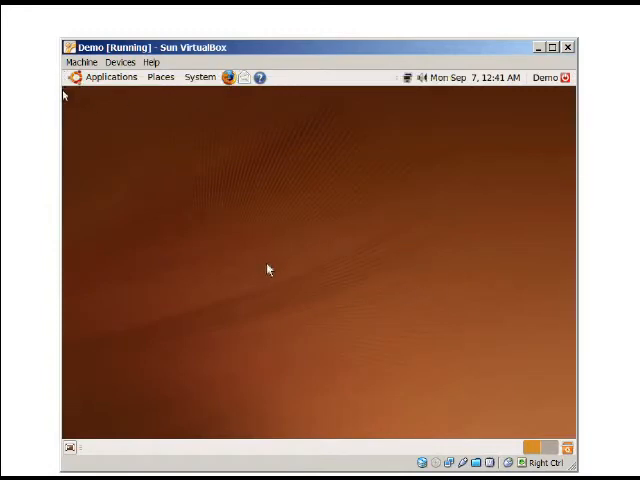
pyautogui.moveTo(192, 412)
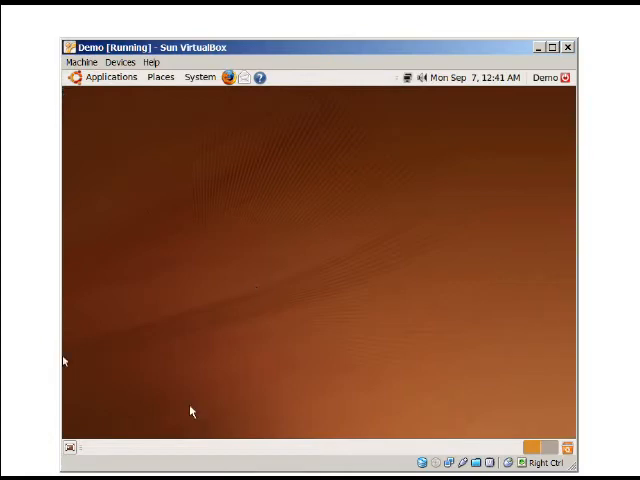
pyautogui.moveTo(208, 188)
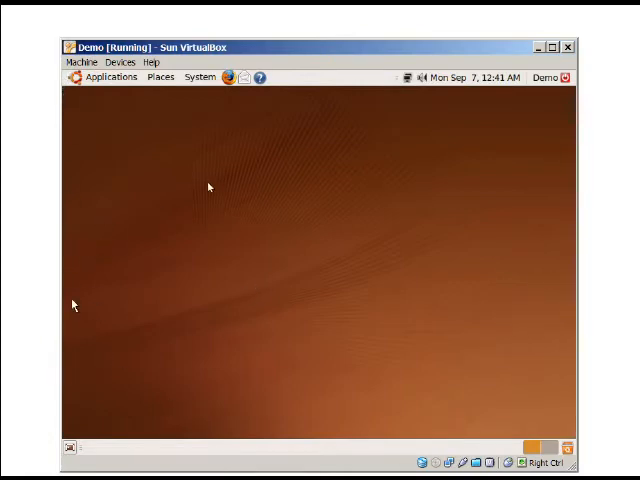
pyautogui.moveTo(62, 212)
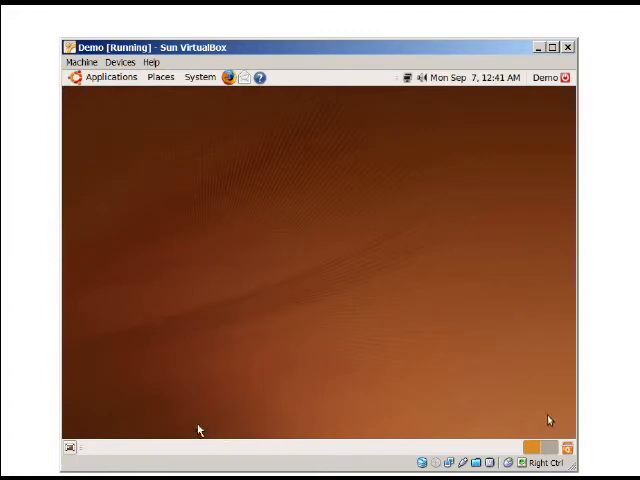
pyautogui.moveTo(536, 408)
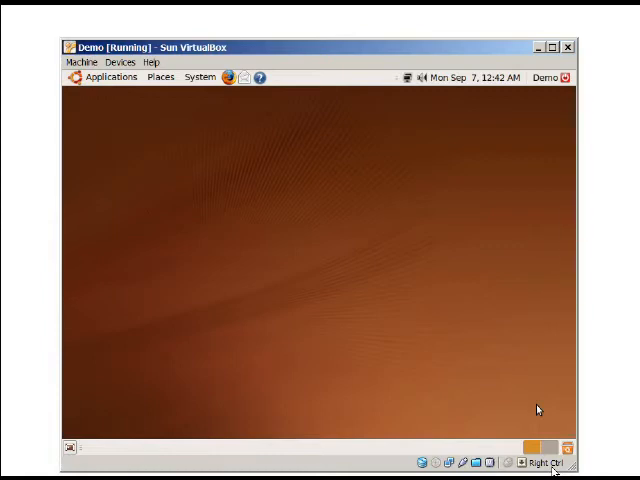
pyautogui.moveTo(428, 328)
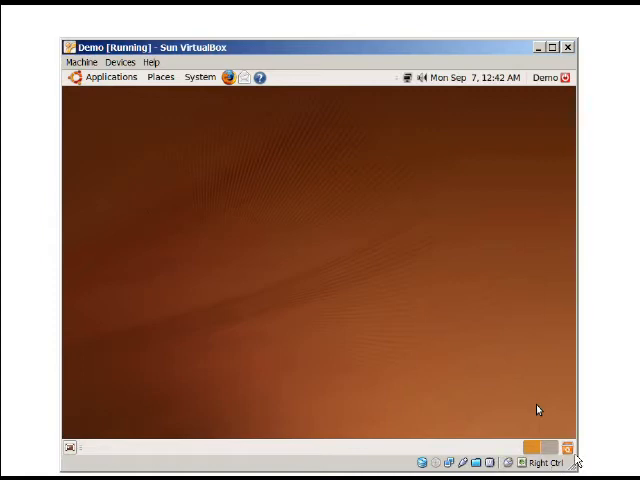
pyautogui.moveTo(370, 278)
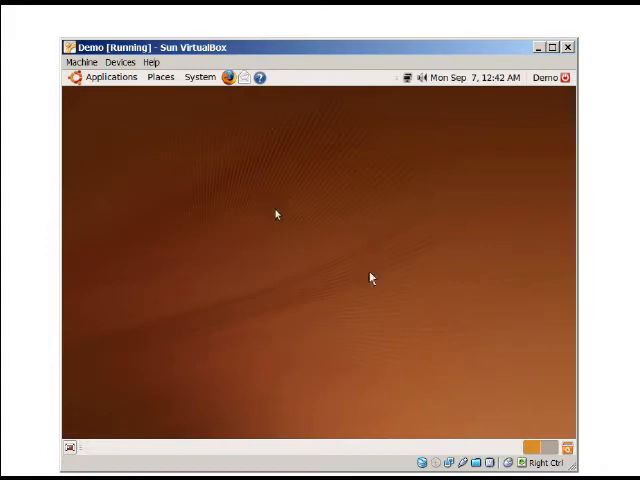
pyautogui.moveTo(366, 272)
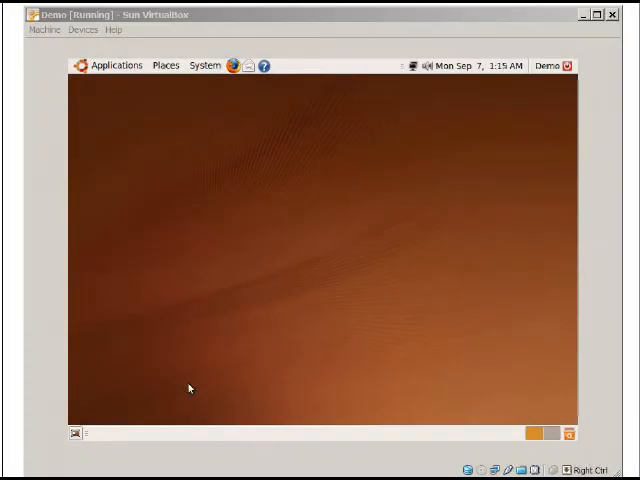
pyautogui.moveTo(112, 124)
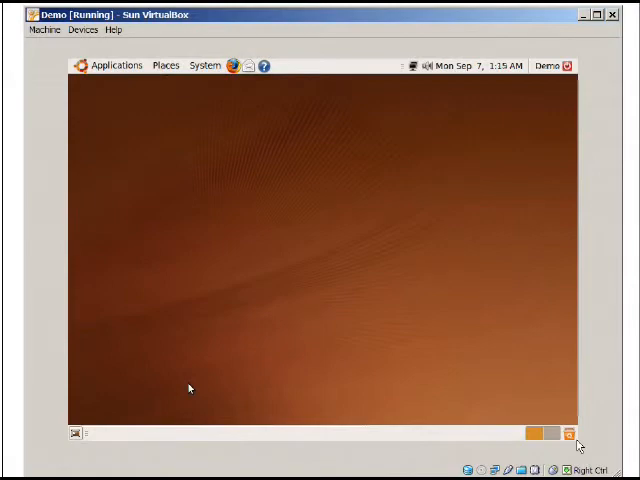
# Check Display Preferences, keep the resolution at 800 x 600 (4:3) and close the dialog
pyautogui.click(166, 64)
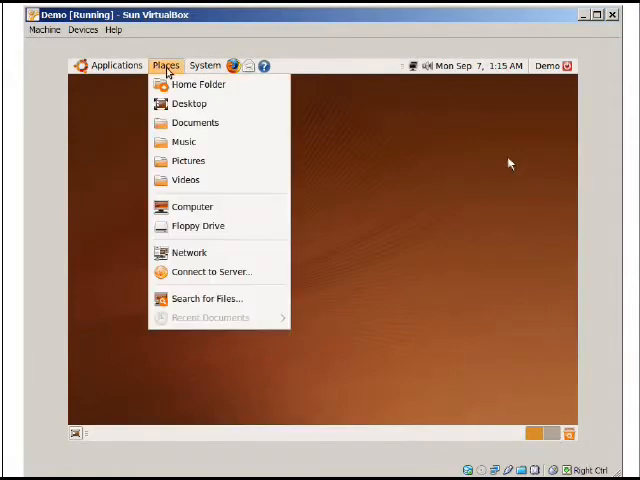
pyautogui.click(204, 64)
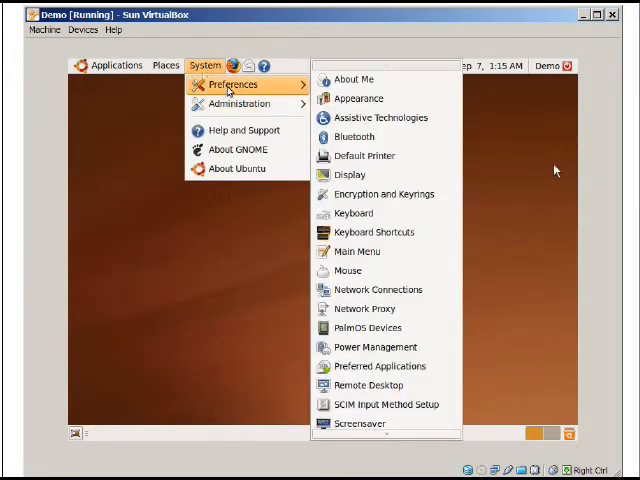
pyautogui.click(350, 174)
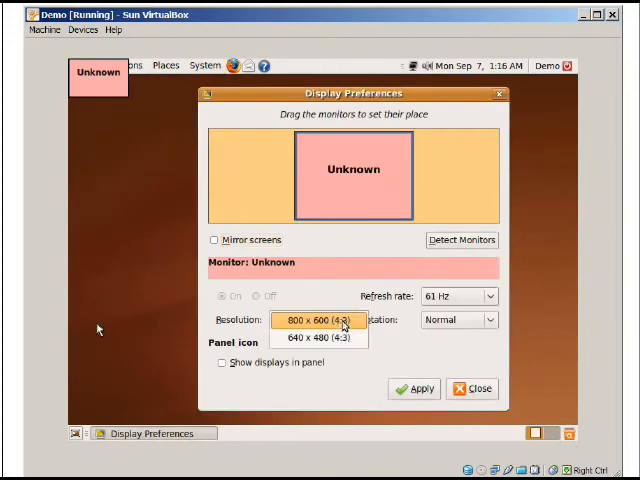
pyautogui.moveTo(318, 336)
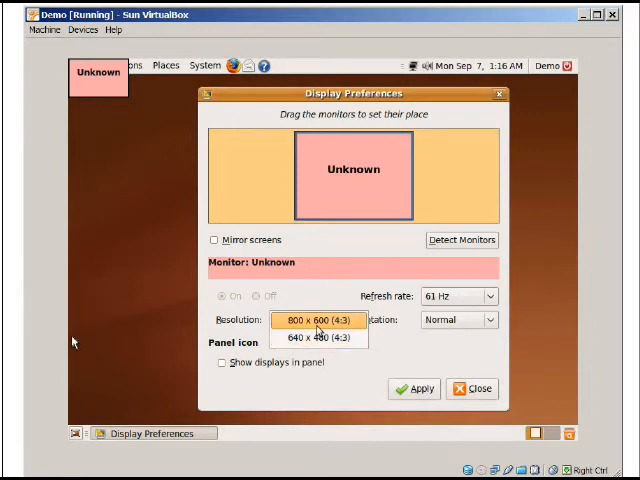
pyautogui.click(318, 320)
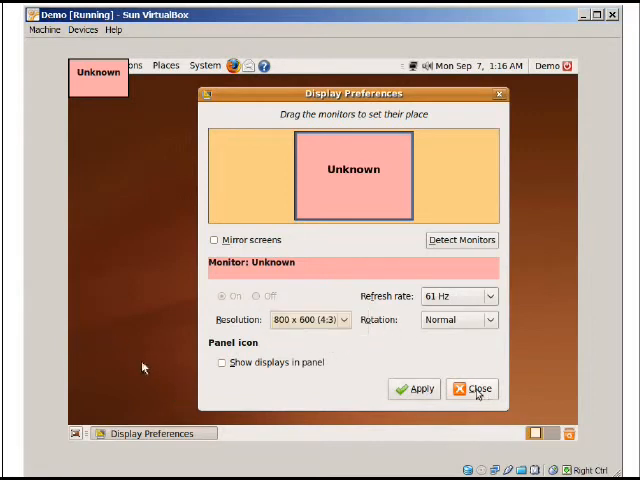
pyautogui.click(472, 388)
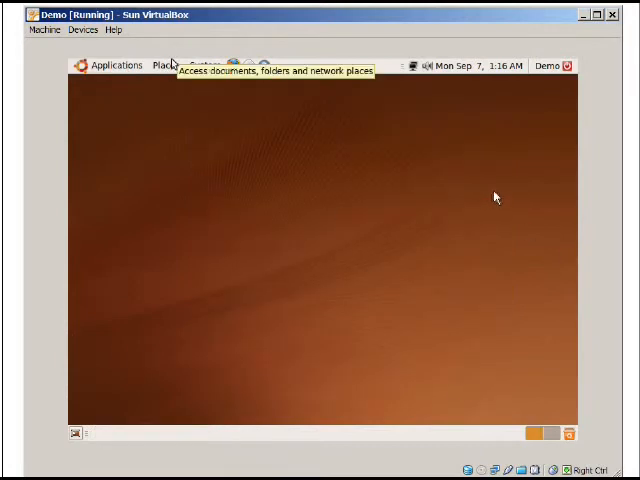
pyautogui.moveTo(476, 200)
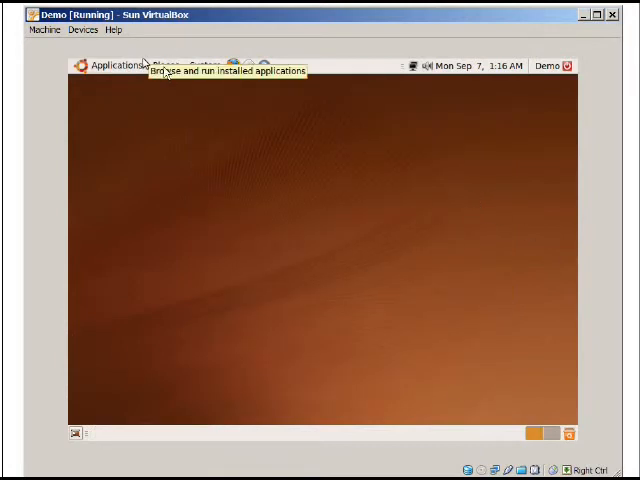
pyautogui.moveTo(170, 196)
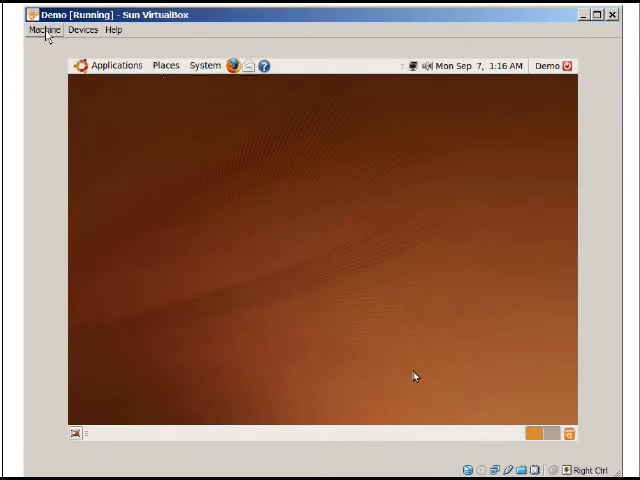
# Insert the Guest Additions CD via Devices and open the VBOXADDITIONS disc on the desktop
pyautogui.click(44, 28)
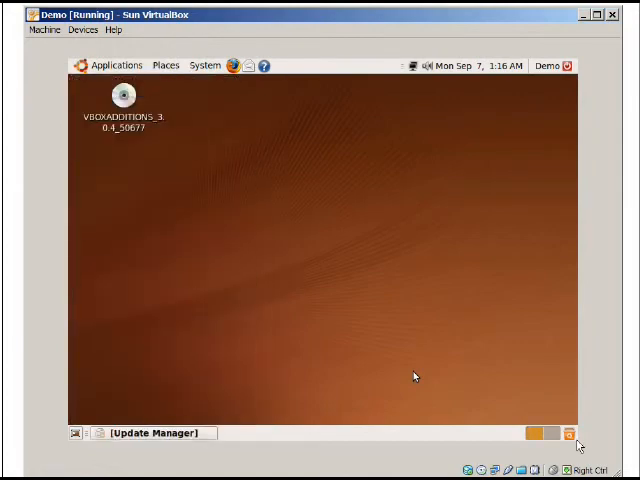
pyautogui.moveTo(508, 378)
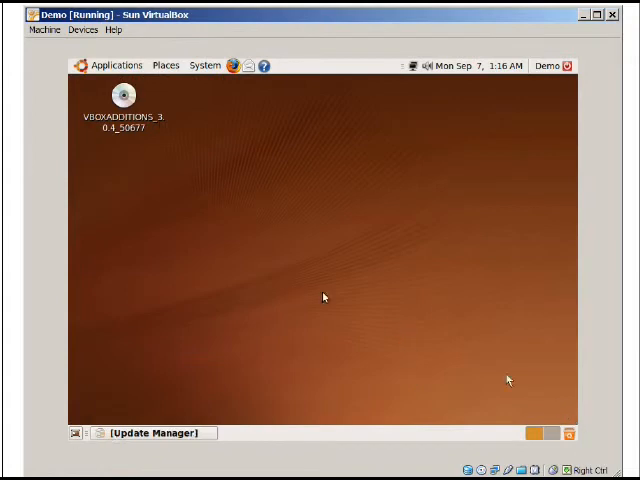
pyautogui.doubleClick(124, 96)
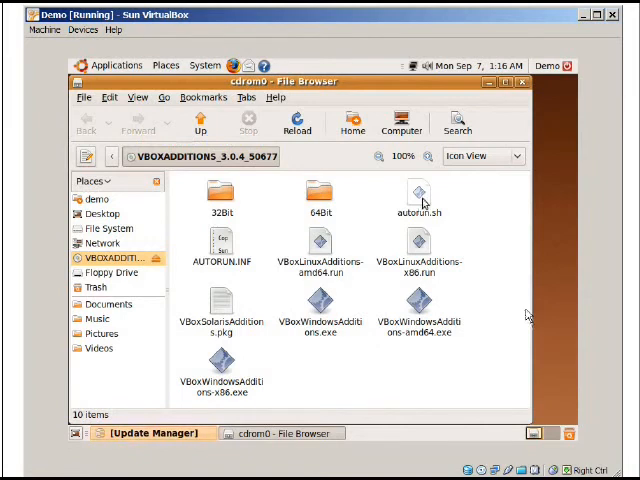
# Run autorun.sh in a terminal with the admin password to install the Linux Guest Additions
pyautogui.doubleClick(418, 196)
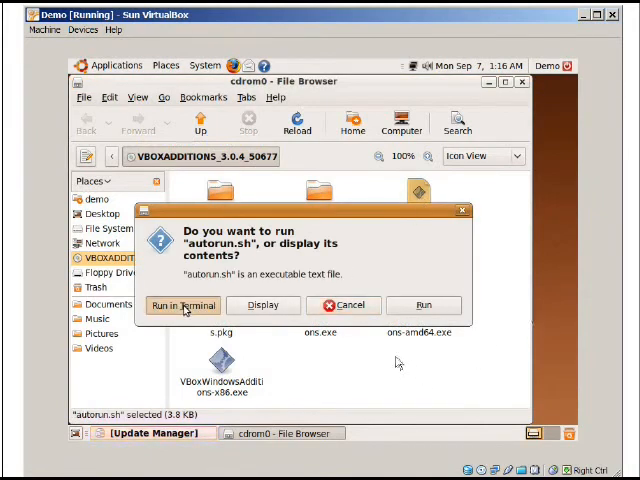
pyautogui.click(182, 304)
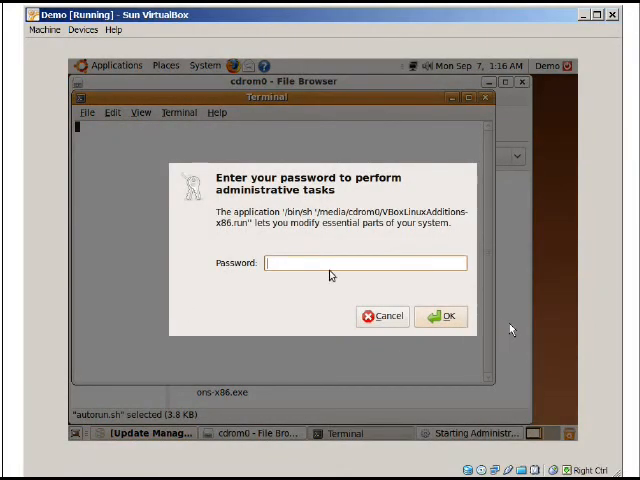
pyautogui.click(382, 316)
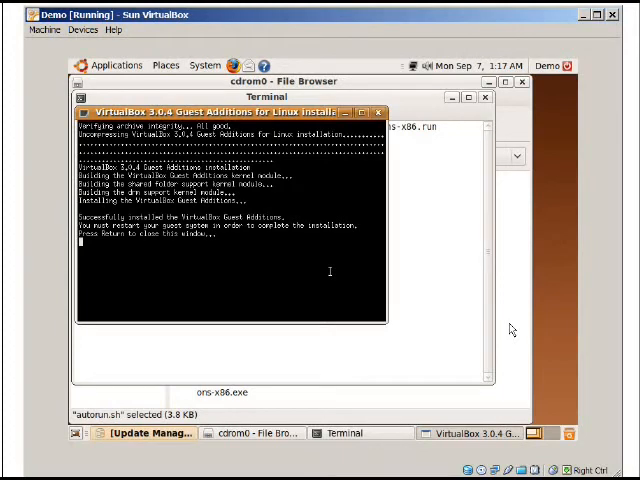
pyautogui.moveTo(424, 294)
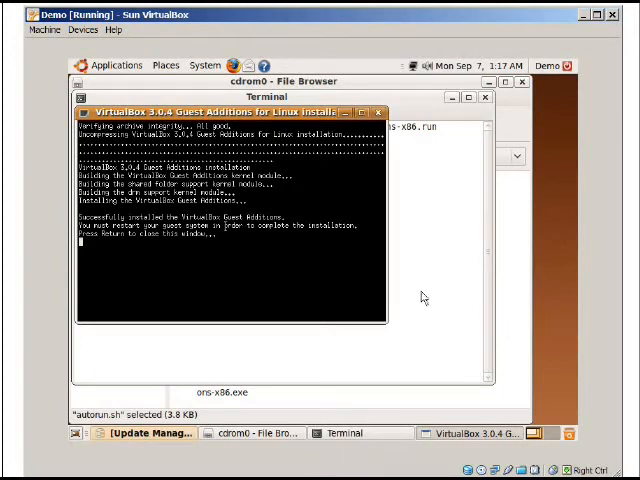
pyautogui.moveTo(412, 310)
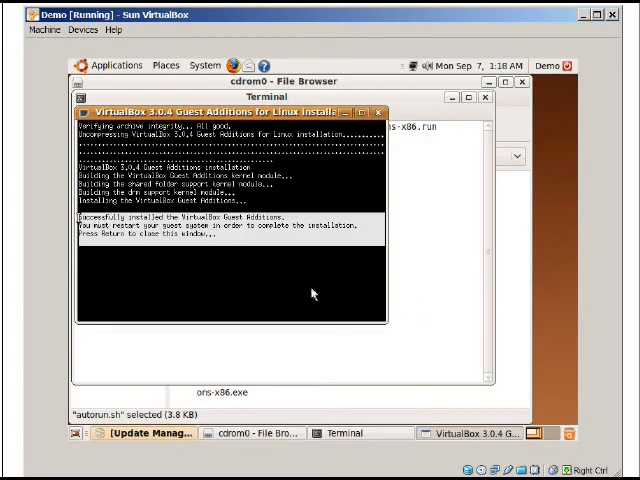
pyautogui.moveTo(488, 202)
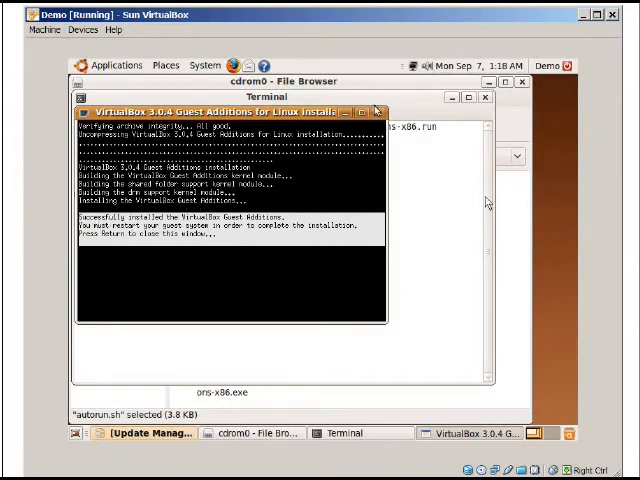
# Close the finished installer terminal and restart the Ubuntu guest from the session menu
pyautogui.press('Return')
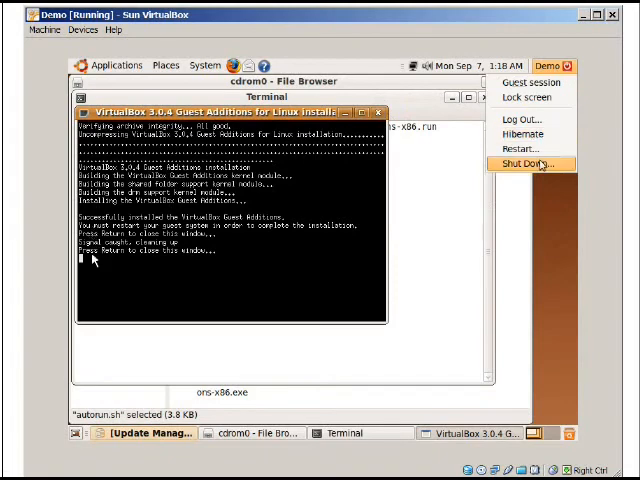
pyautogui.click(522, 148)
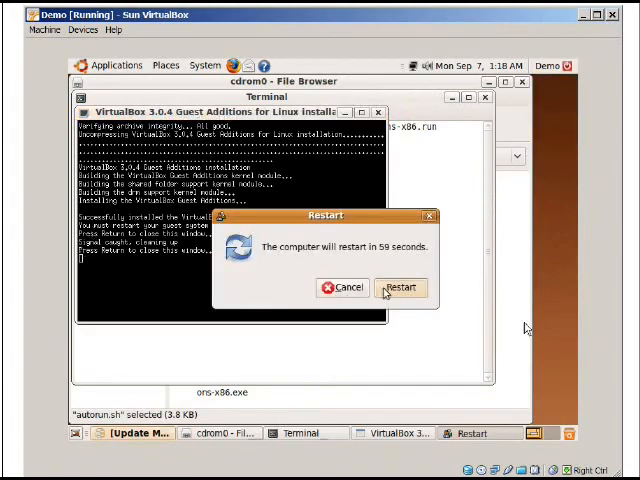
pyautogui.click(400, 288)
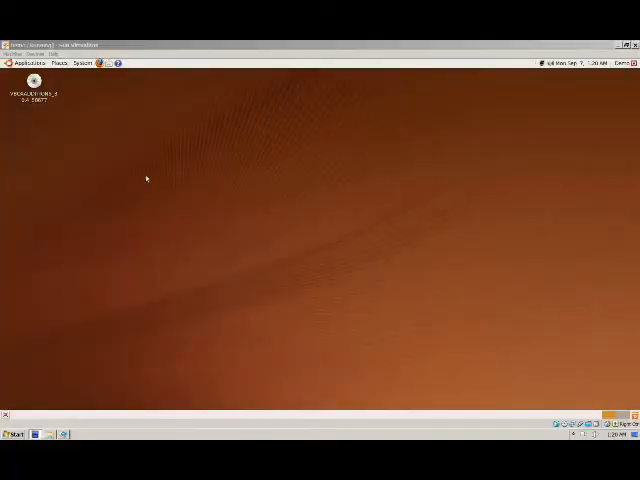
# In System > Preferences > Display, select the largest available resolution and close the dialog
pyautogui.click(60, 64)
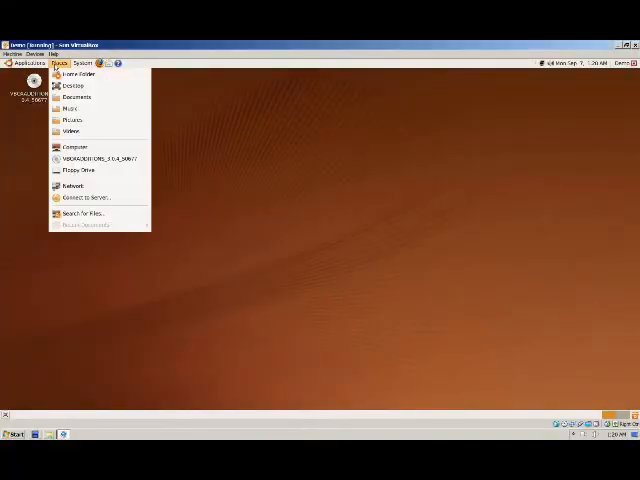
pyautogui.click(86, 64)
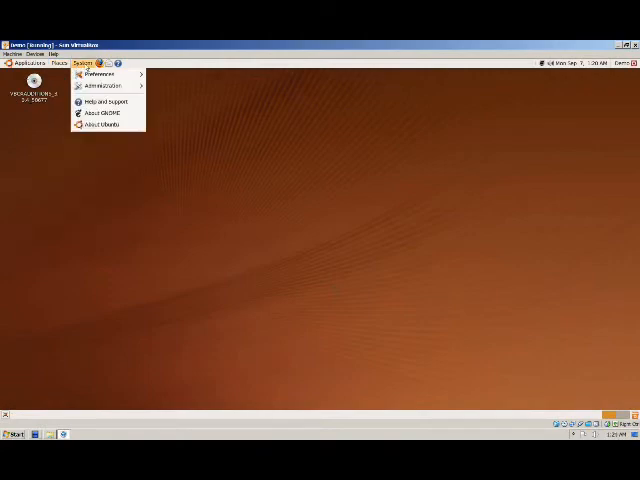
pyautogui.click(88, 74)
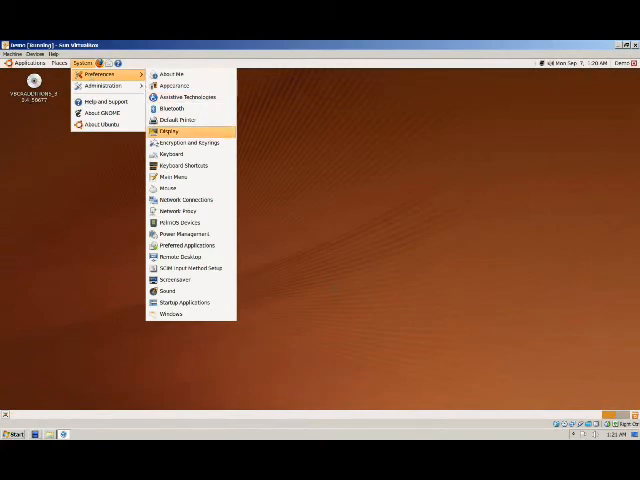
pyautogui.click(168, 138)
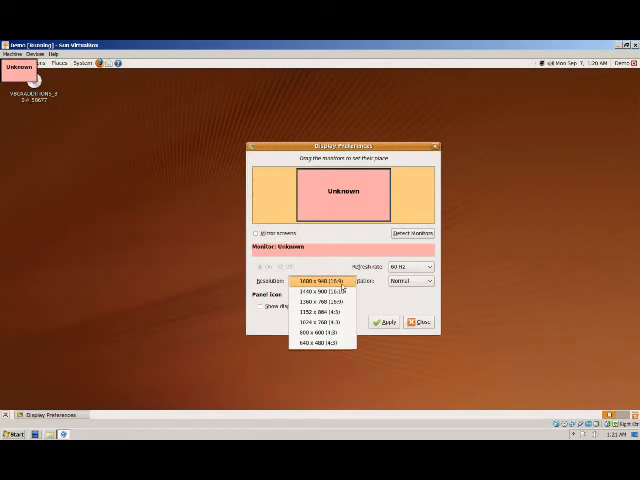
pyautogui.moveTo(320, 322)
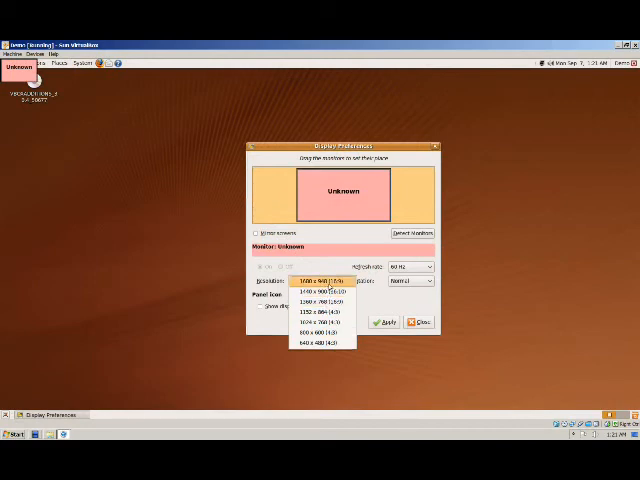
pyautogui.click(320, 280)
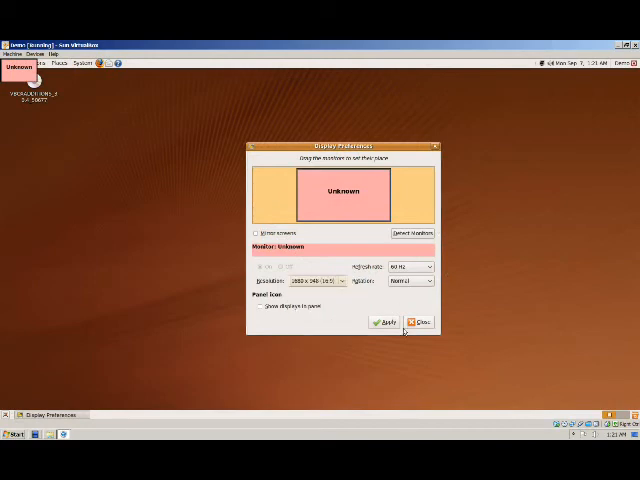
pyautogui.click(418, 320)
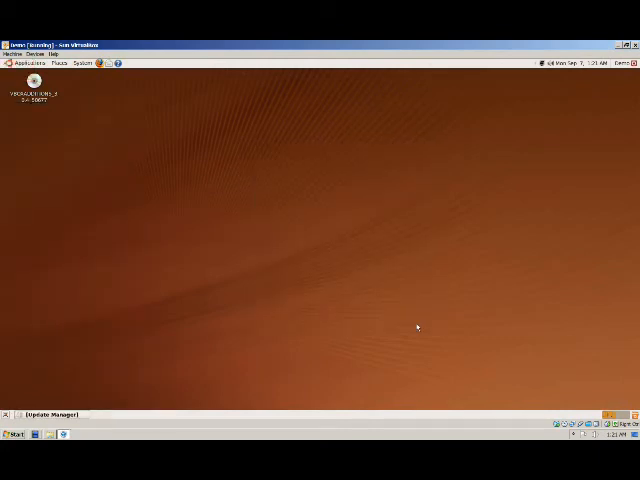
pyautogui.moveTo(500, 396)
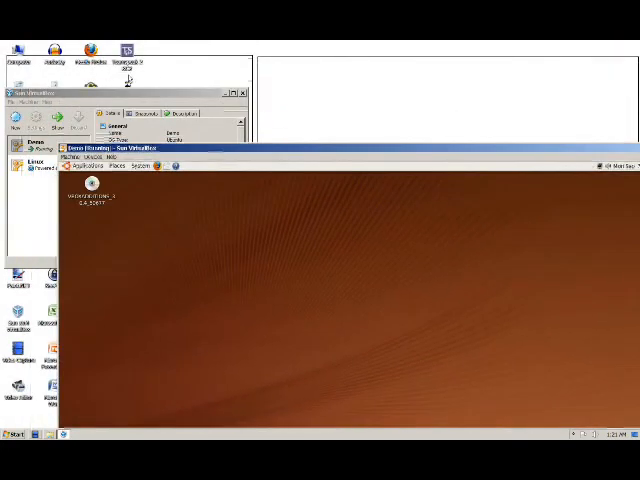
pyautogui.moveTo(238, 244)
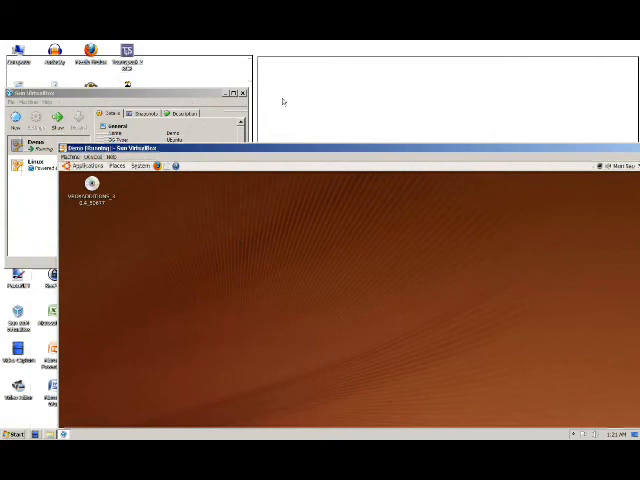
pyautogui.moveTo(290, 212)
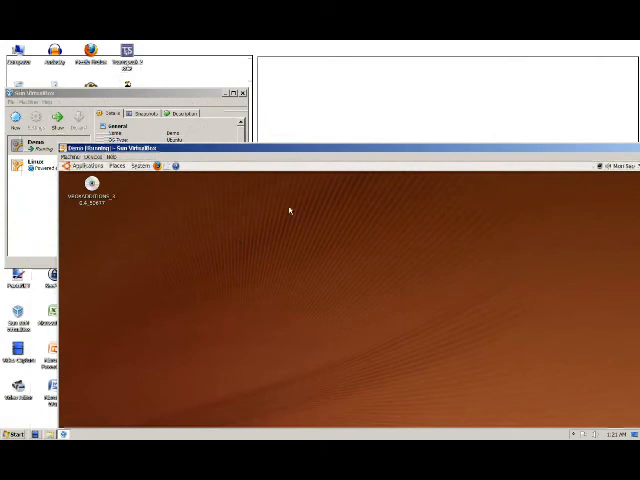
pyautogui.moveTo(232, 192)
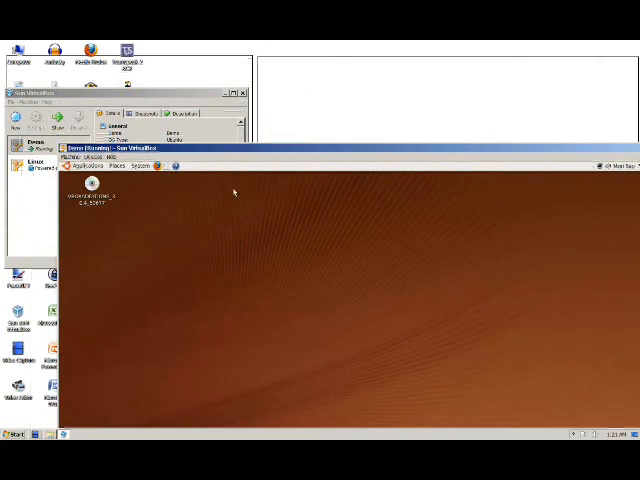
# Focus the guest desktop and toggle full-screen mode with Host+F
pyautogui.click(152, 168)
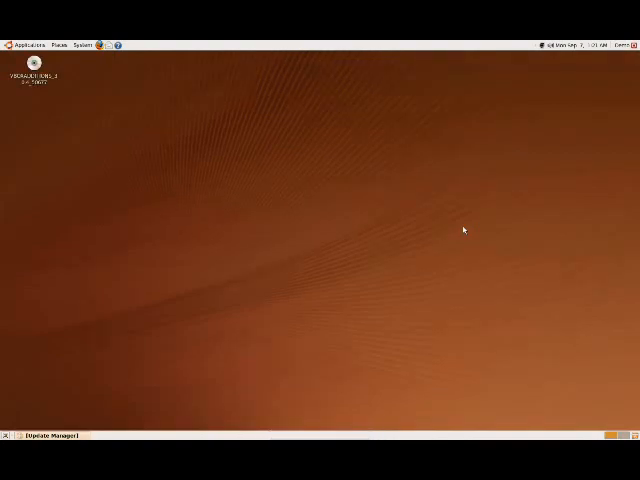
pyautogui.moveTo(416, 180)
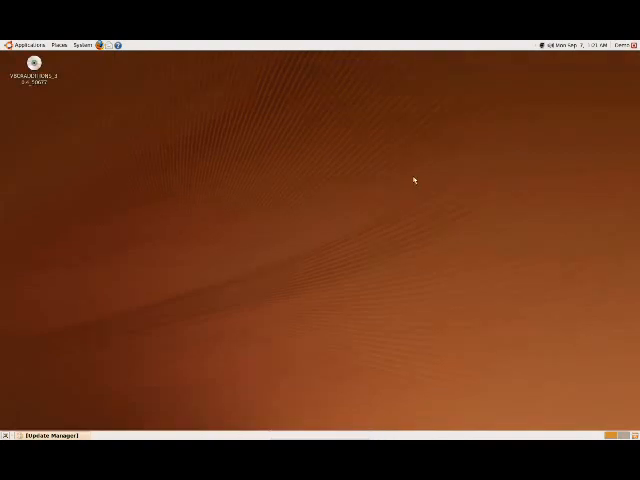